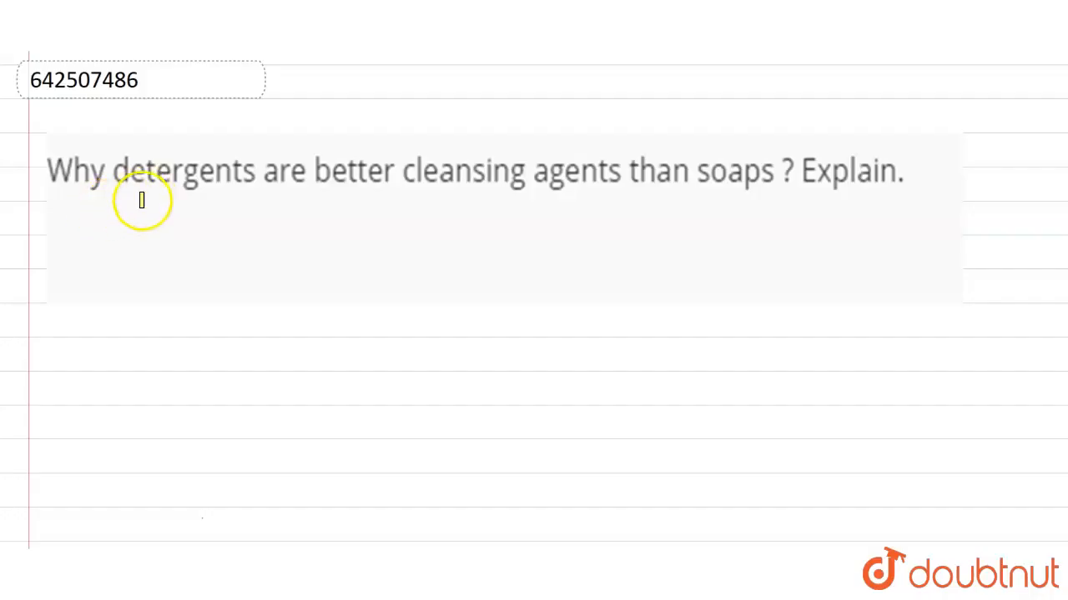
Highlight the detergents-versus-soaps question in yellow.
drag(115, 170, 392, 171)
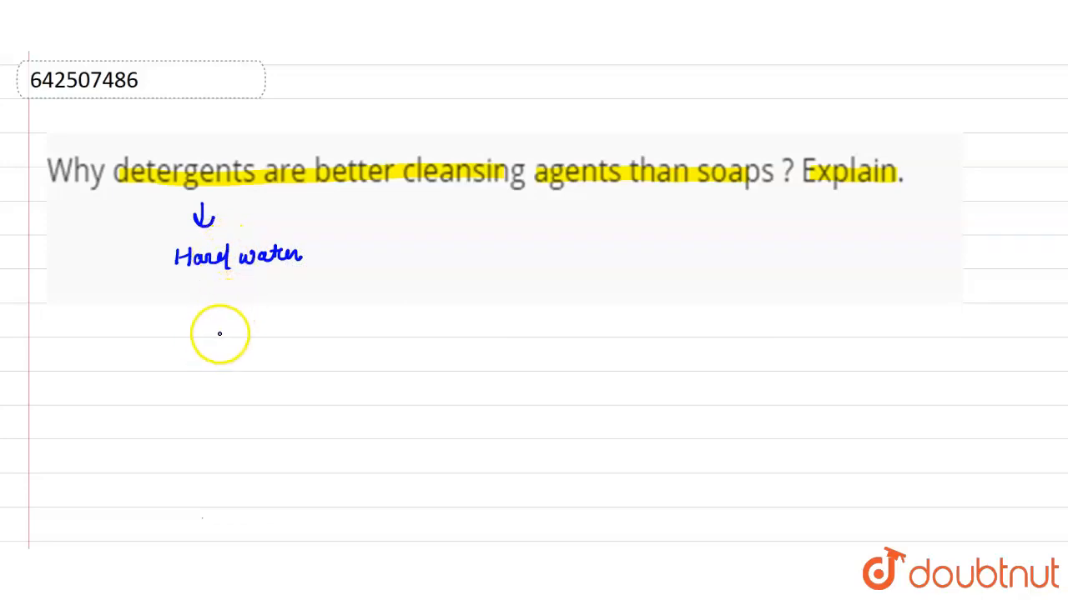
mouse_move(297, 322)
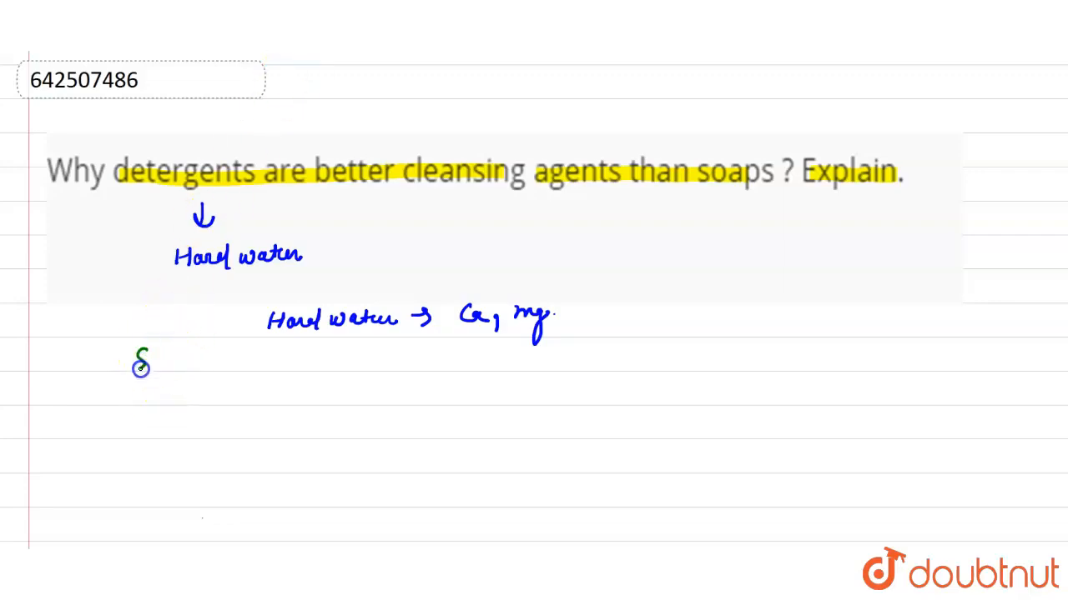
Write the 'Soaps:-' heading and begin the soap formula with R⁻.
text(Soap/)
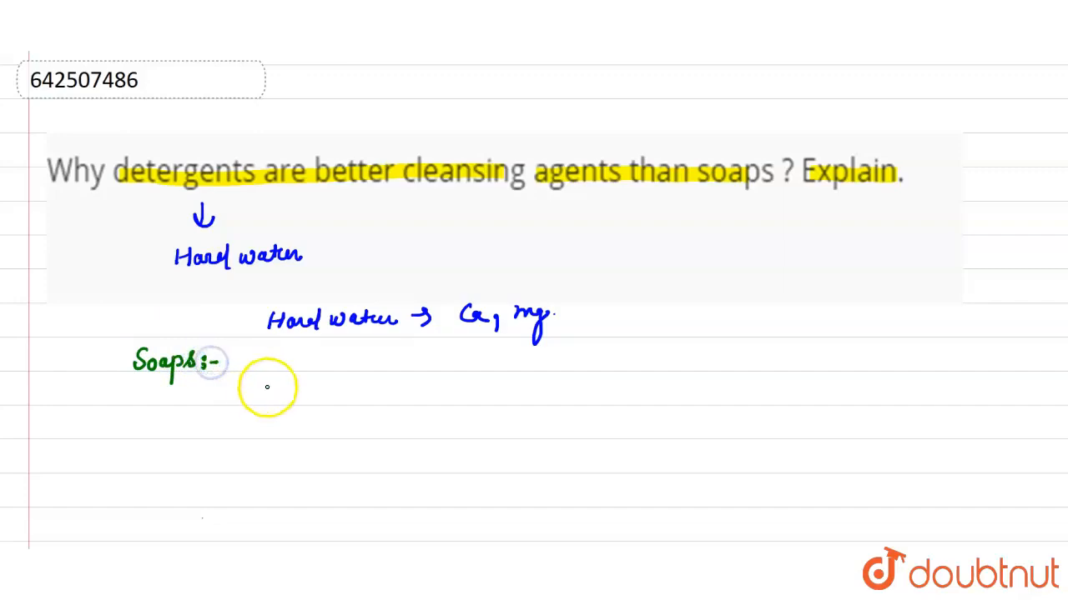
text(R3)
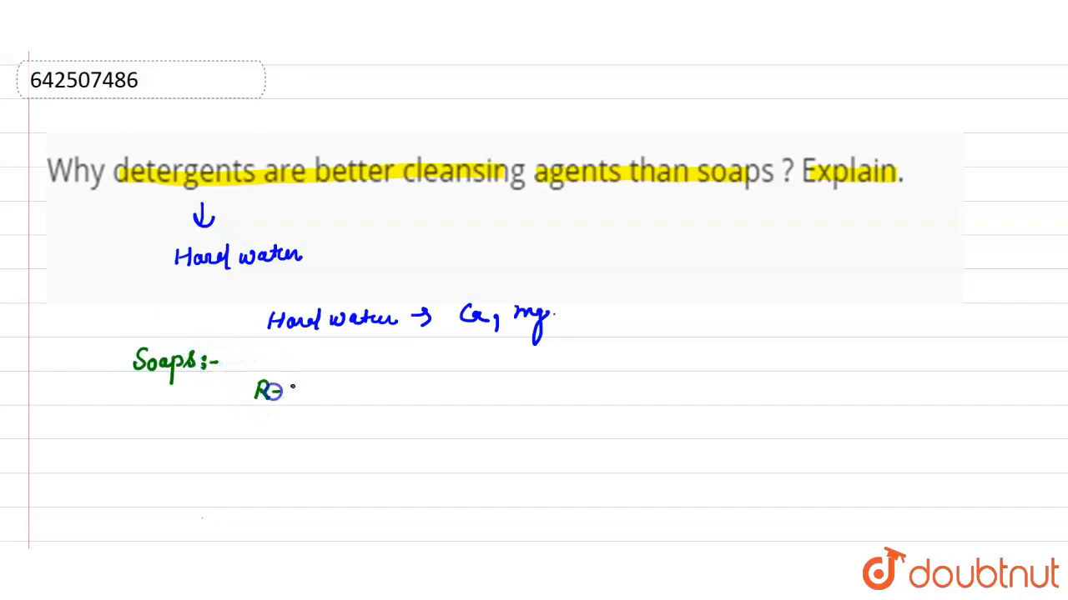